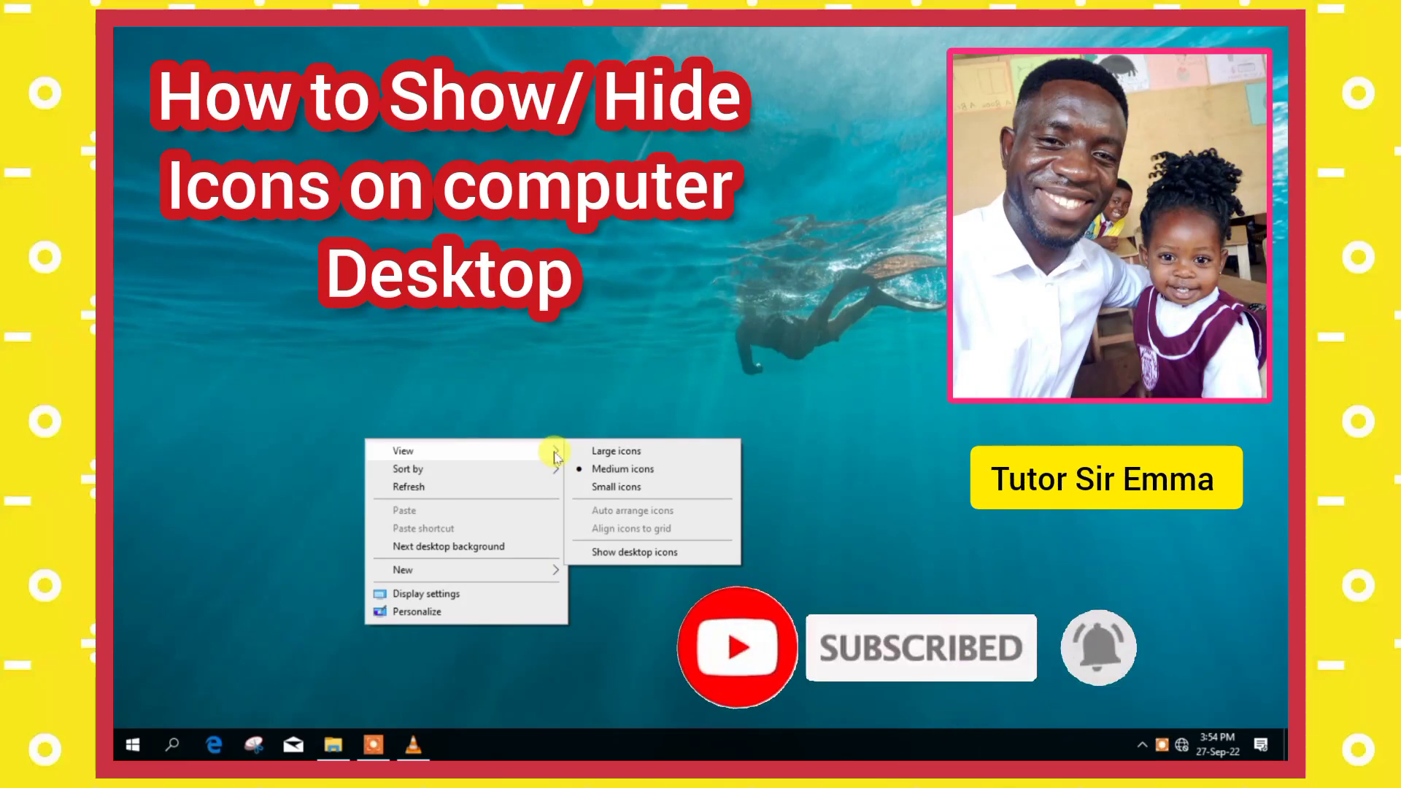
mouse_move(623, 470)
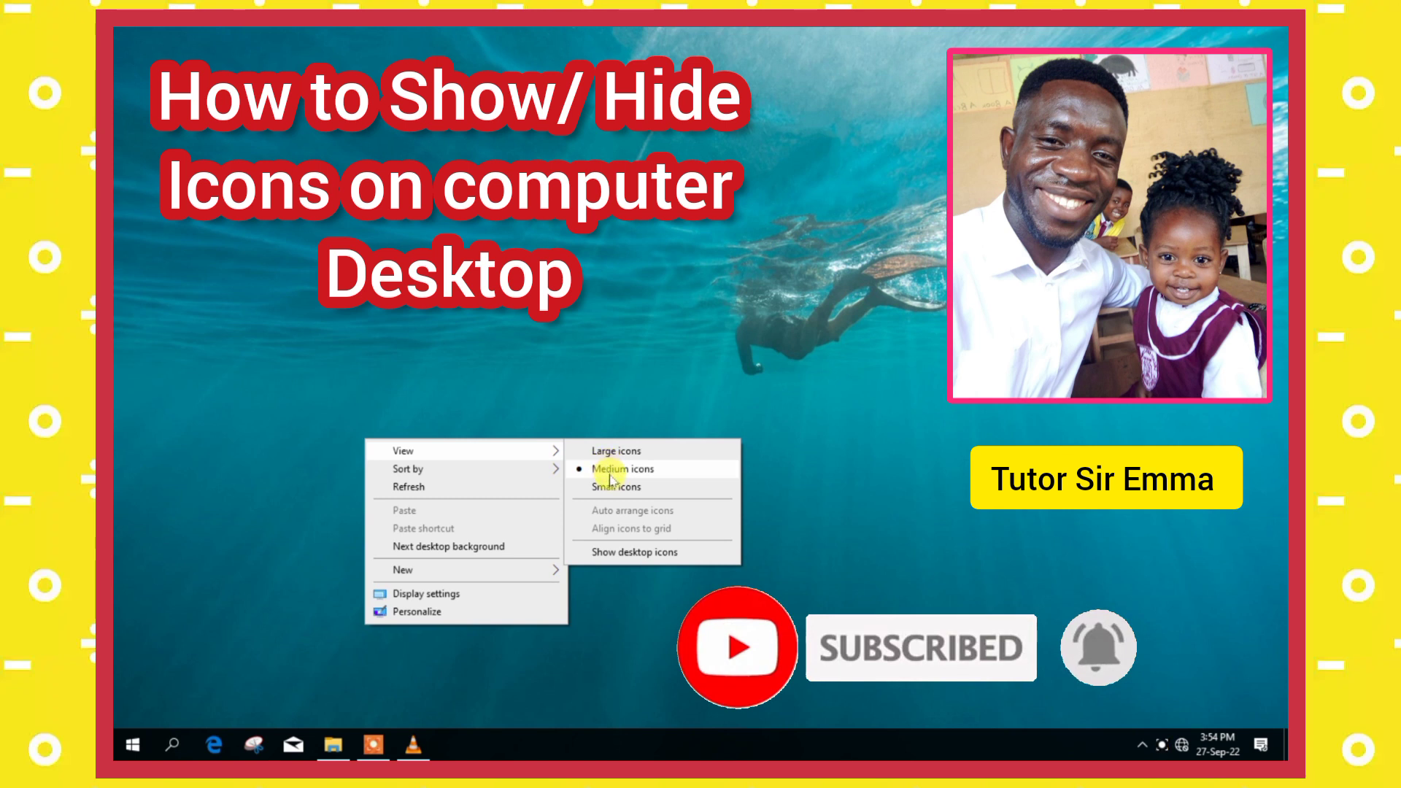
mouse_move(612, 552)
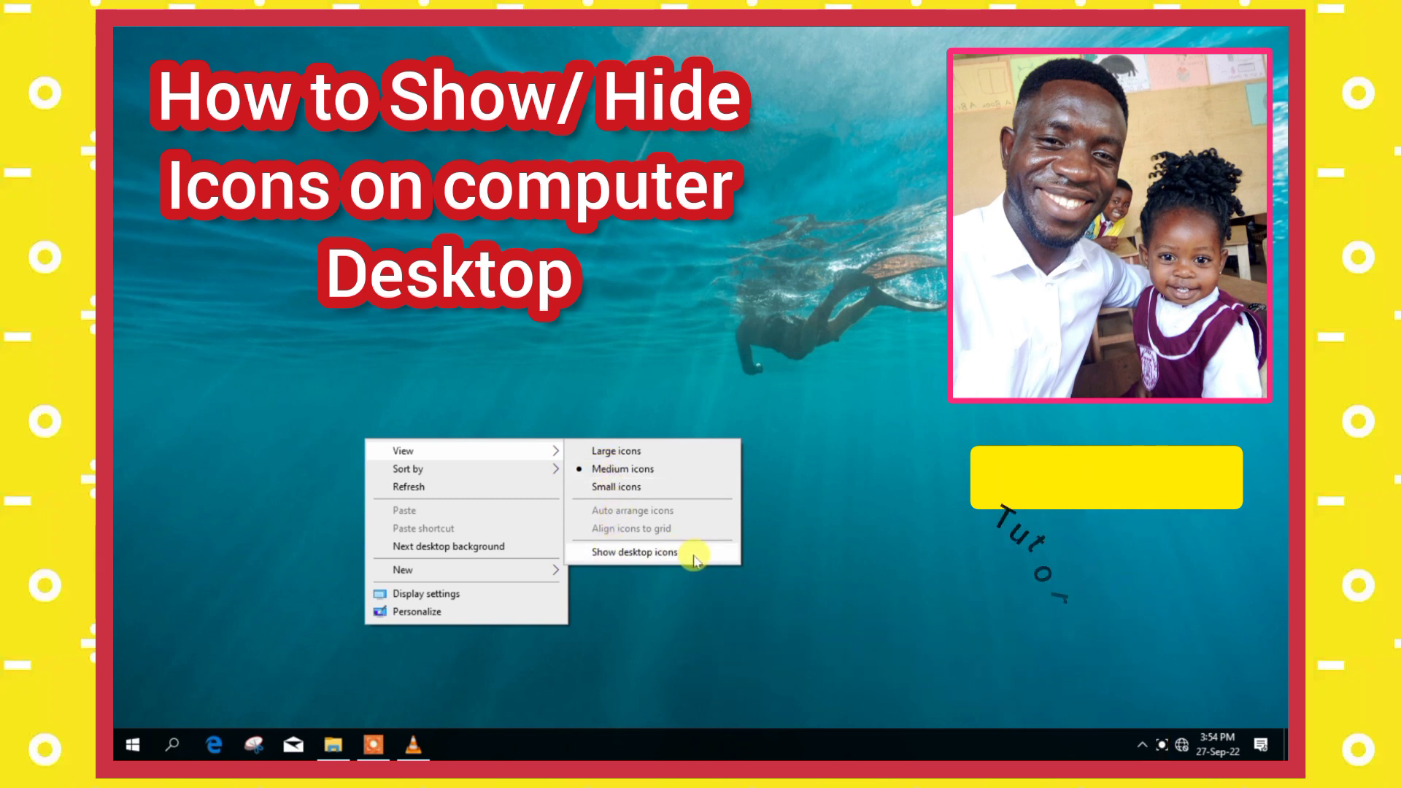
Step: Turn on Show desktop icons in the desktop's View menu to restore the shortcuts
click(632, 552)
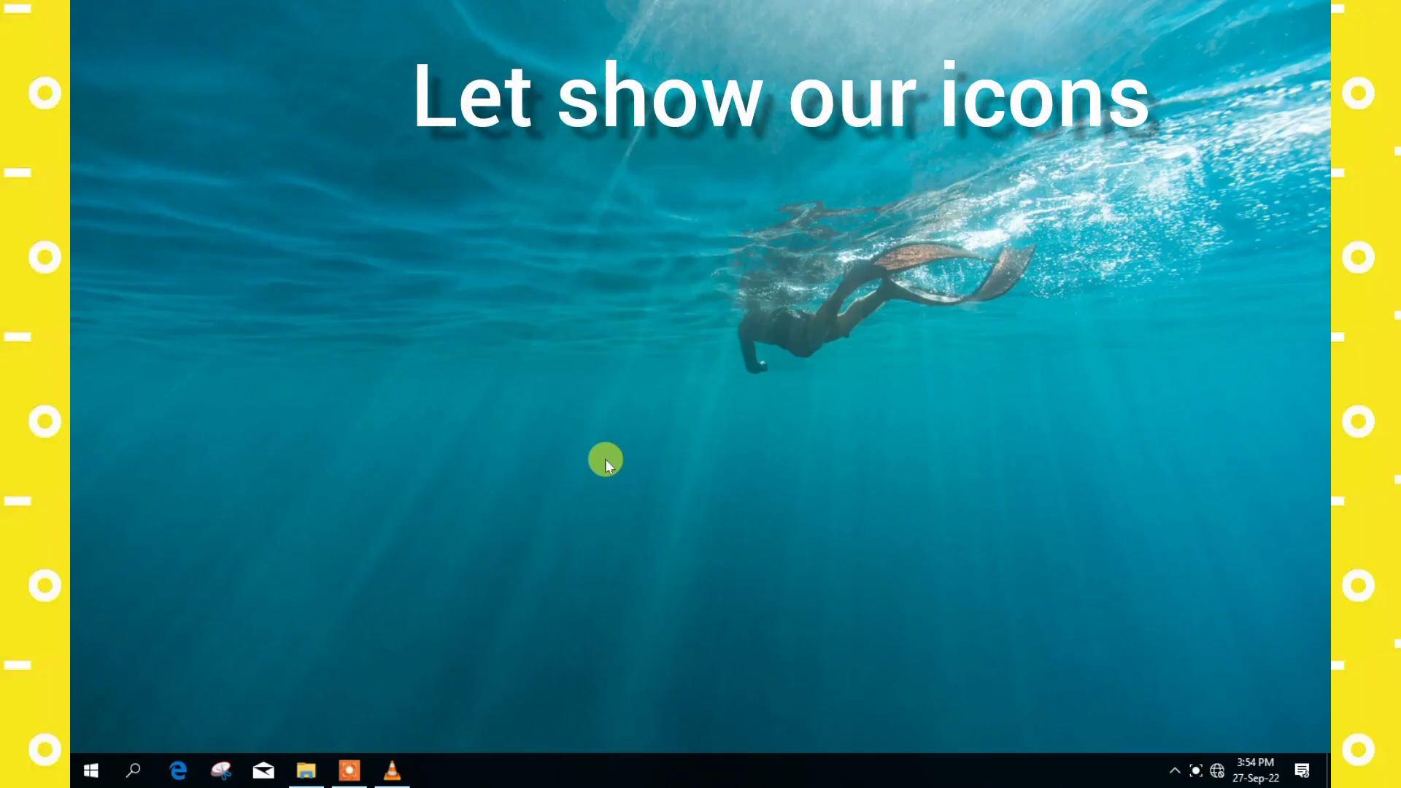
mouse_move(610, 625)
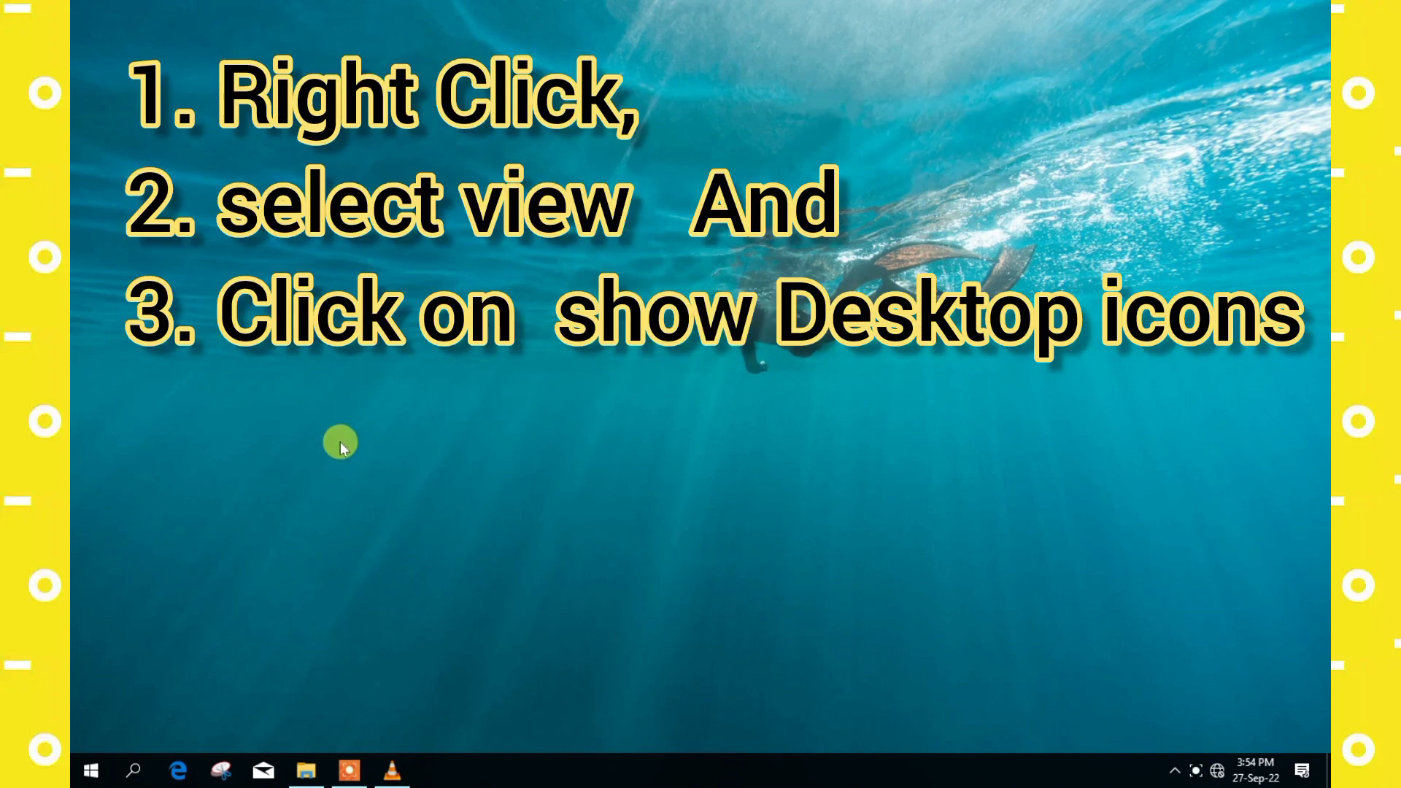
right_click(339, 443)
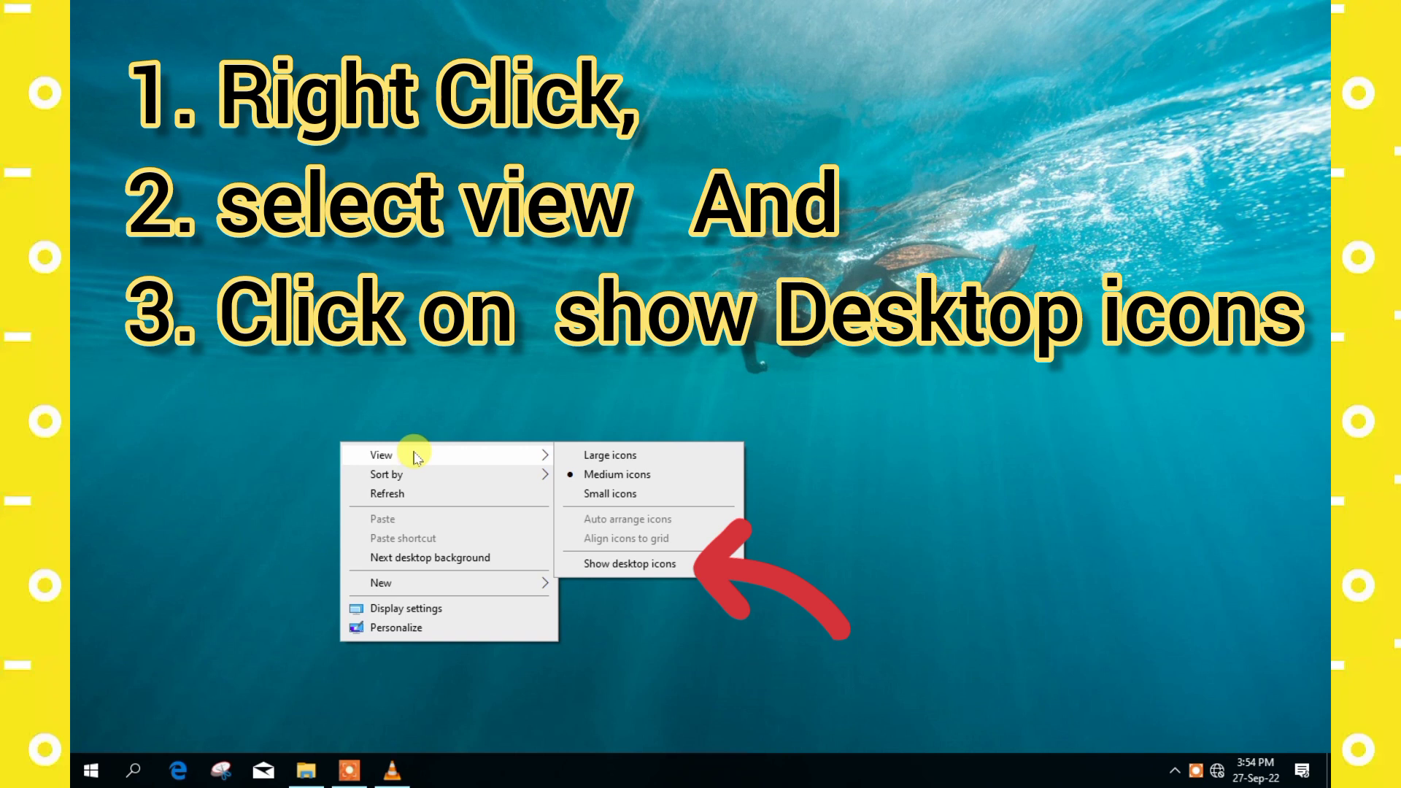
mouse_move(529, 458)
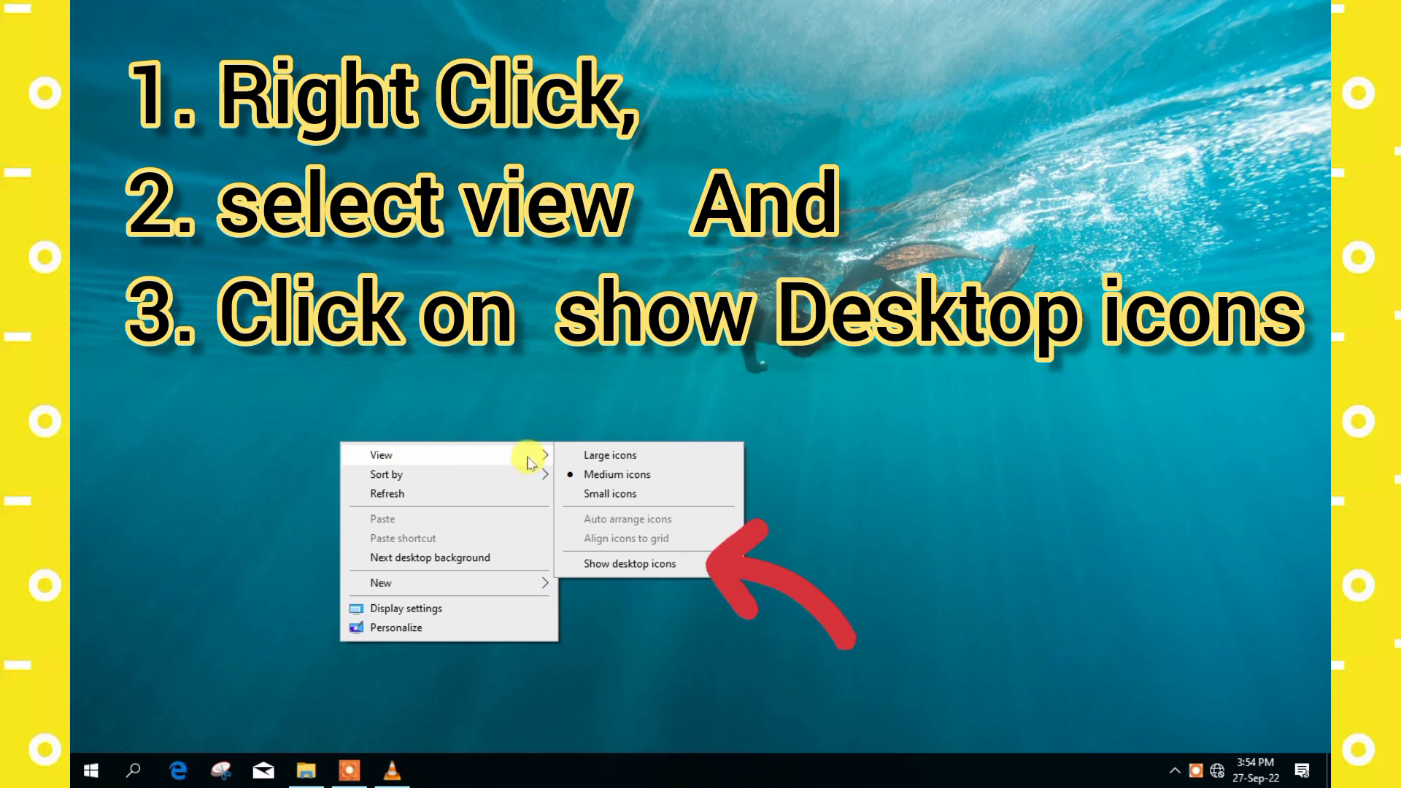
mouse_move(608, 454)
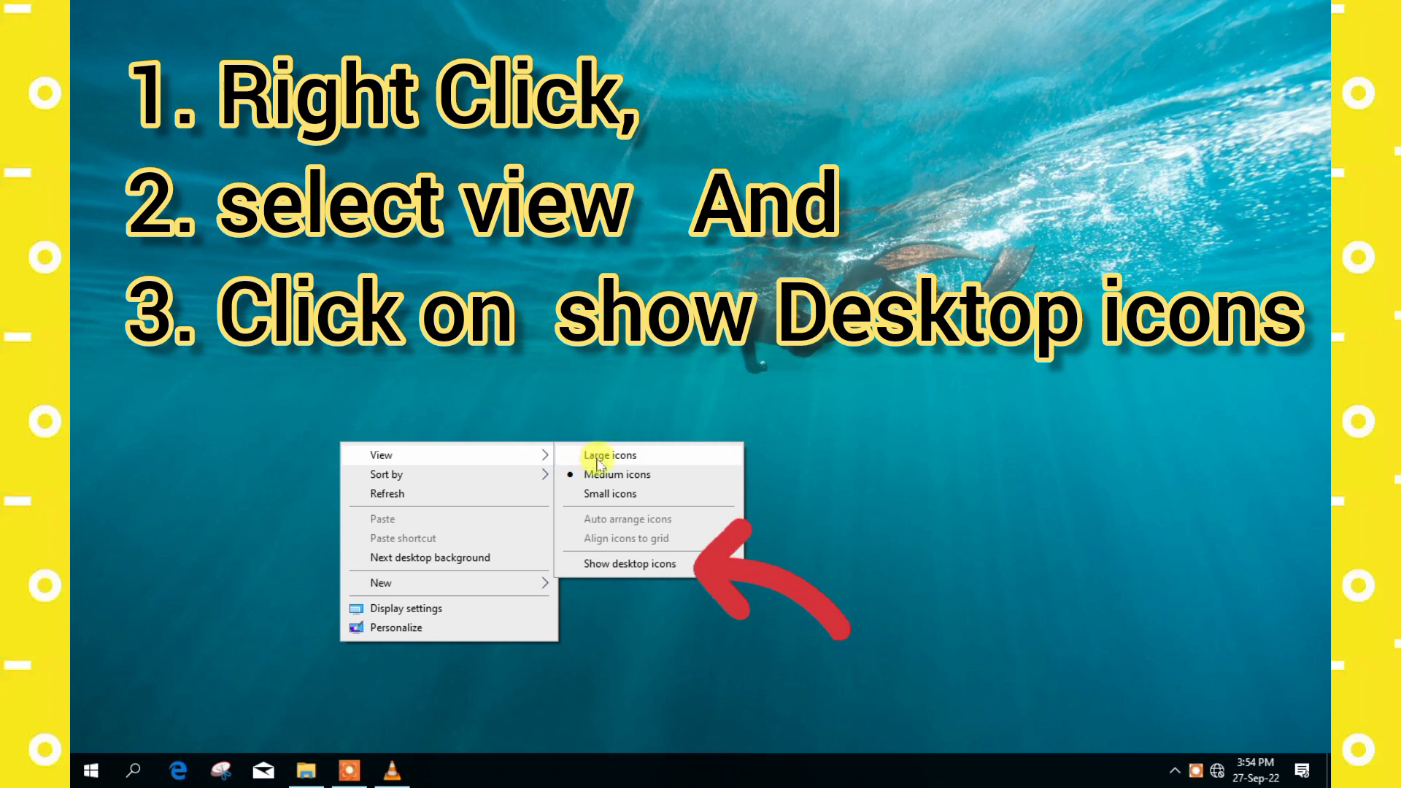
mouse_move(610, 532)
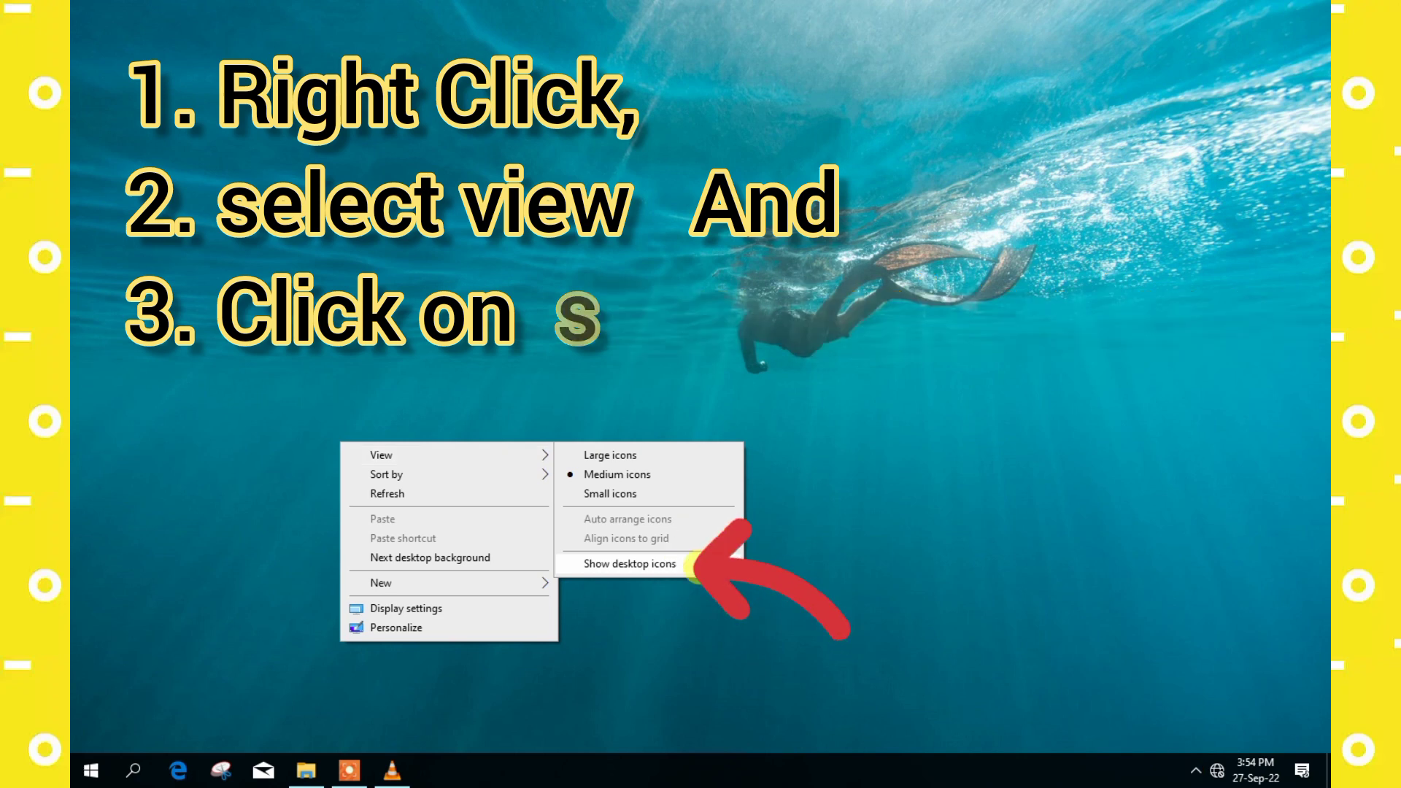
click(630, 564)
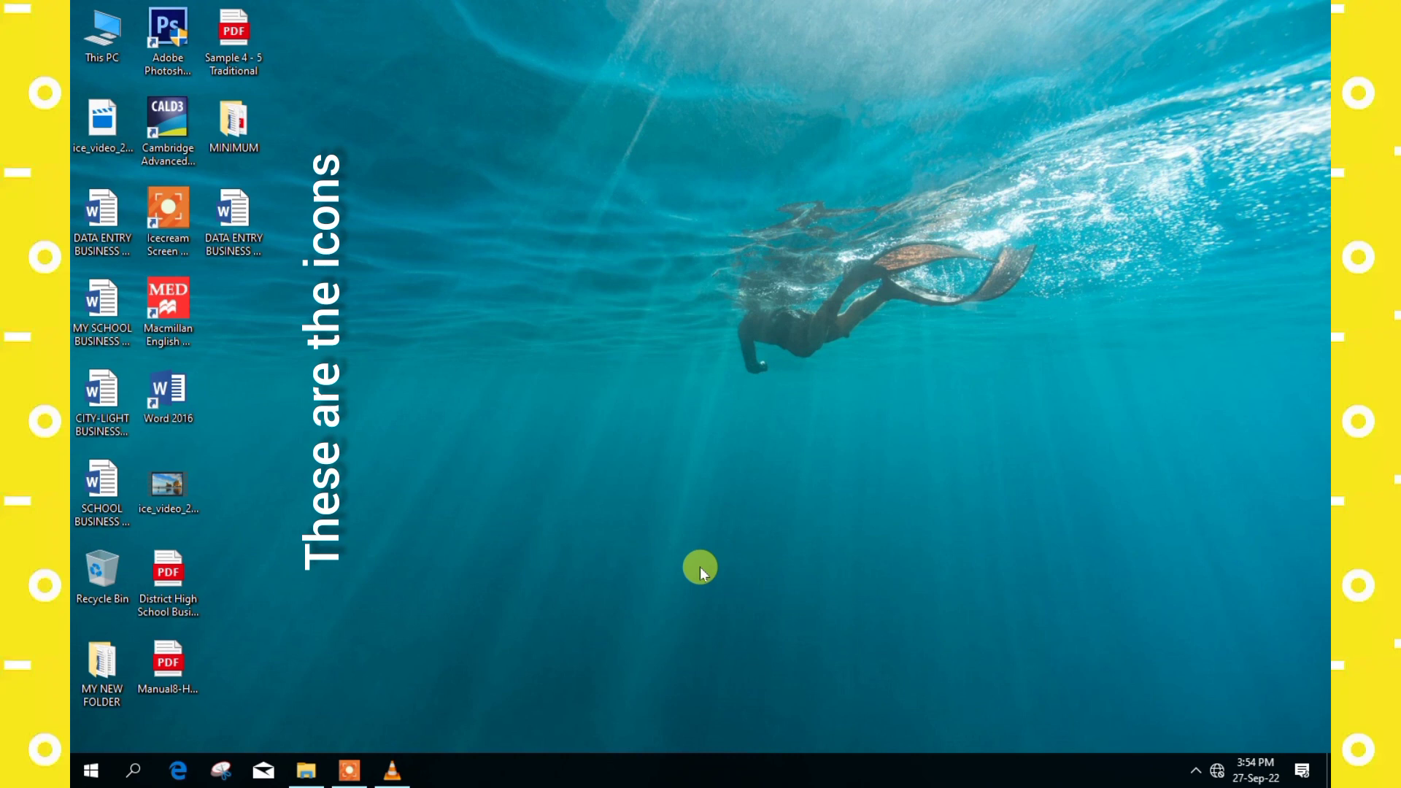
mouse_move(538, 170)
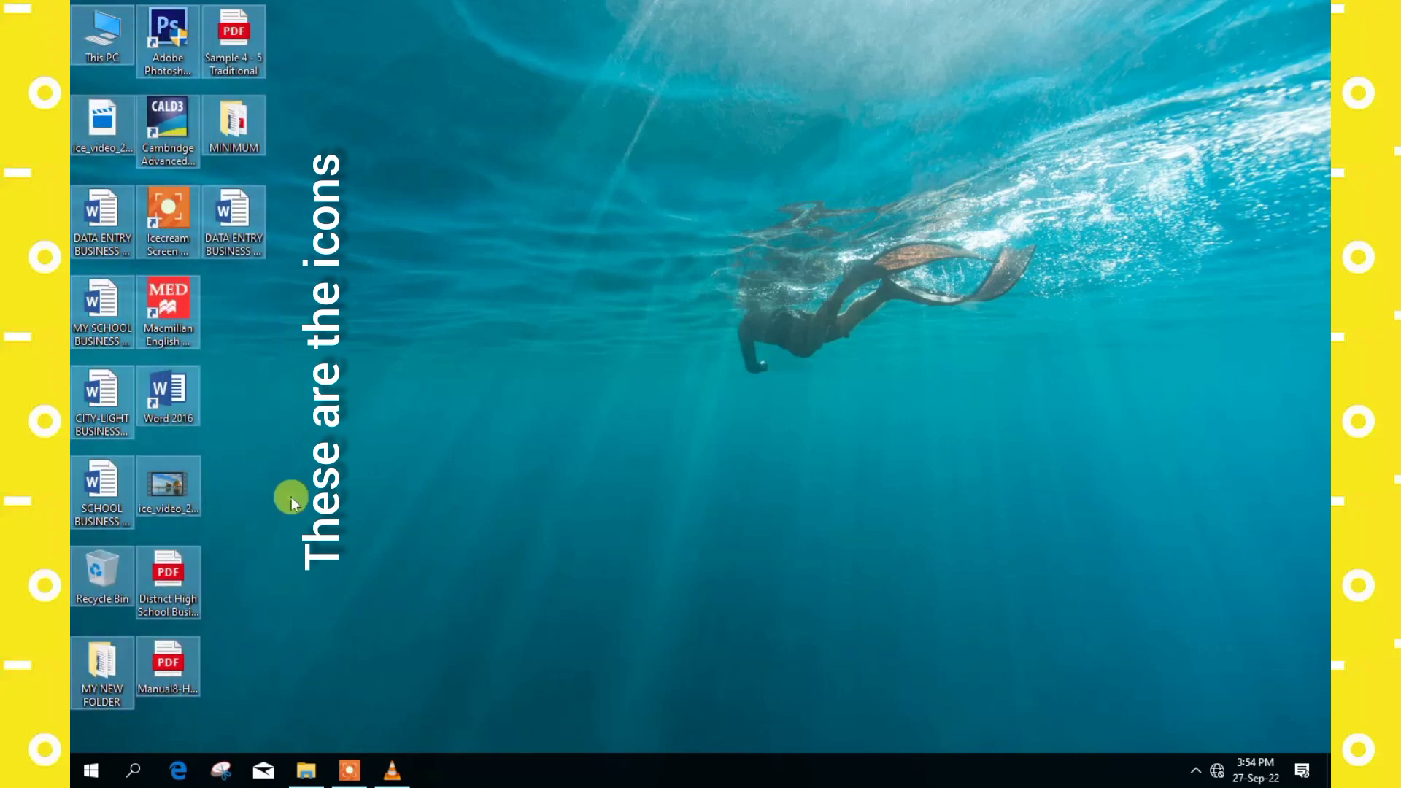
right_click(293, 498)
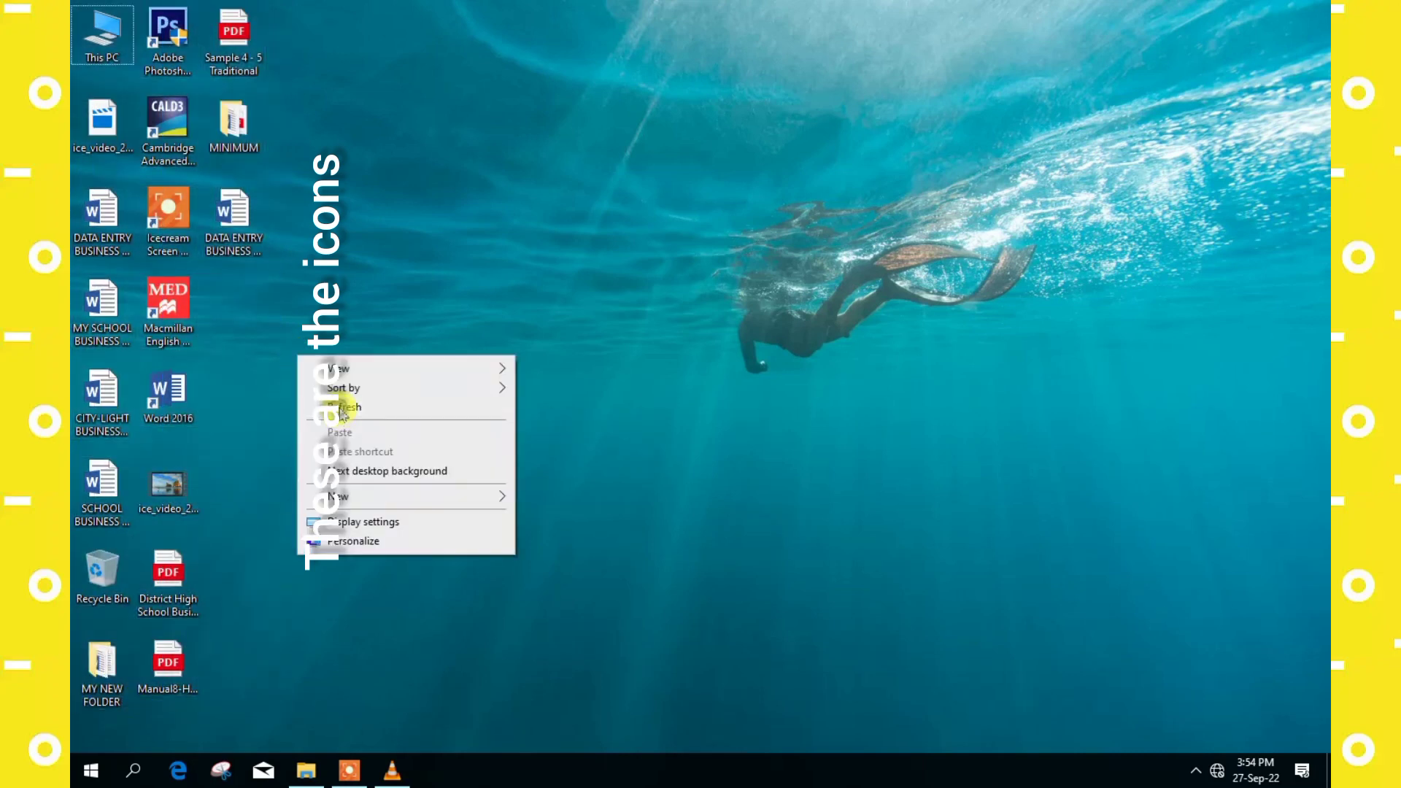
click(349, 407)
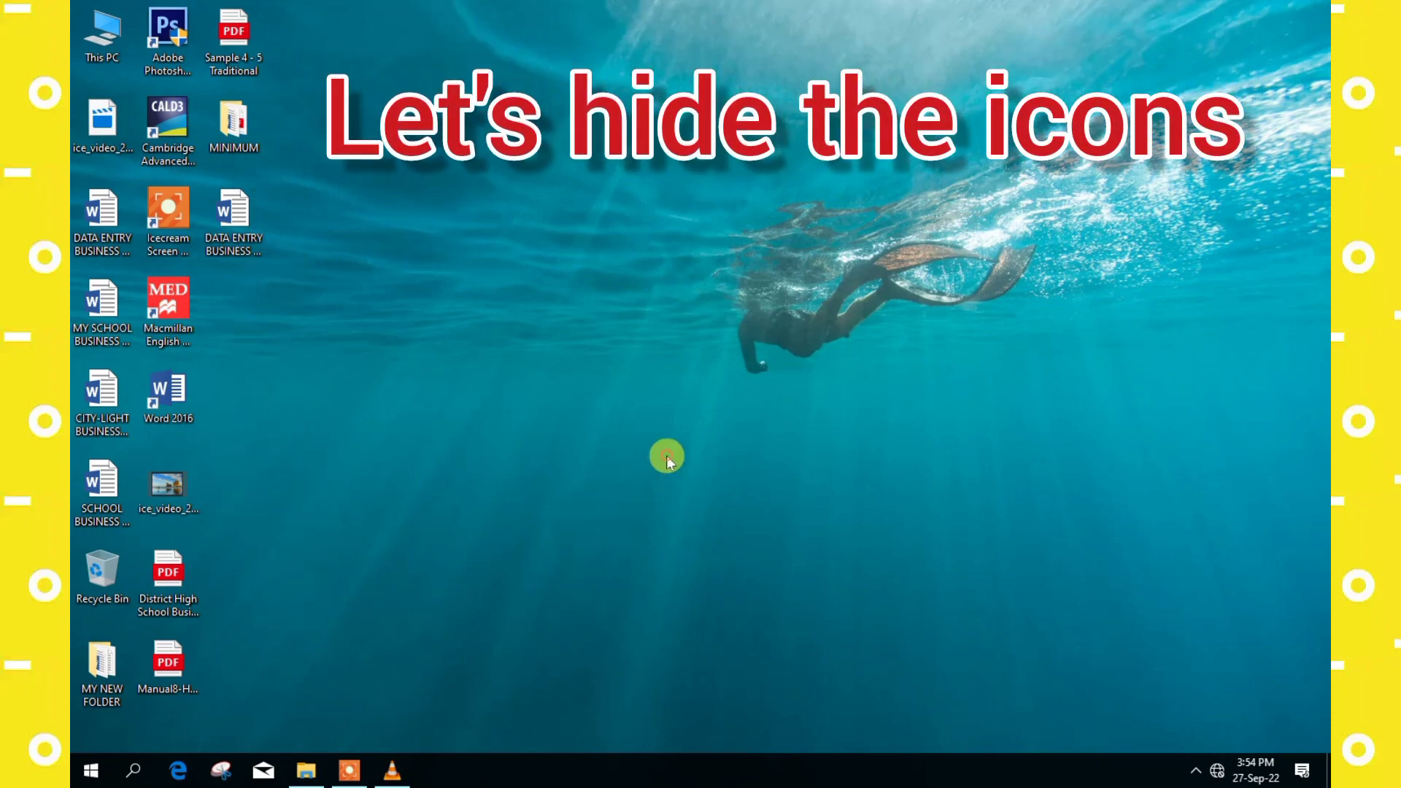
Step: Uncheck Show desktop icons in the desktop's View menu, leaving only wallpaper
right_click(667, 458)
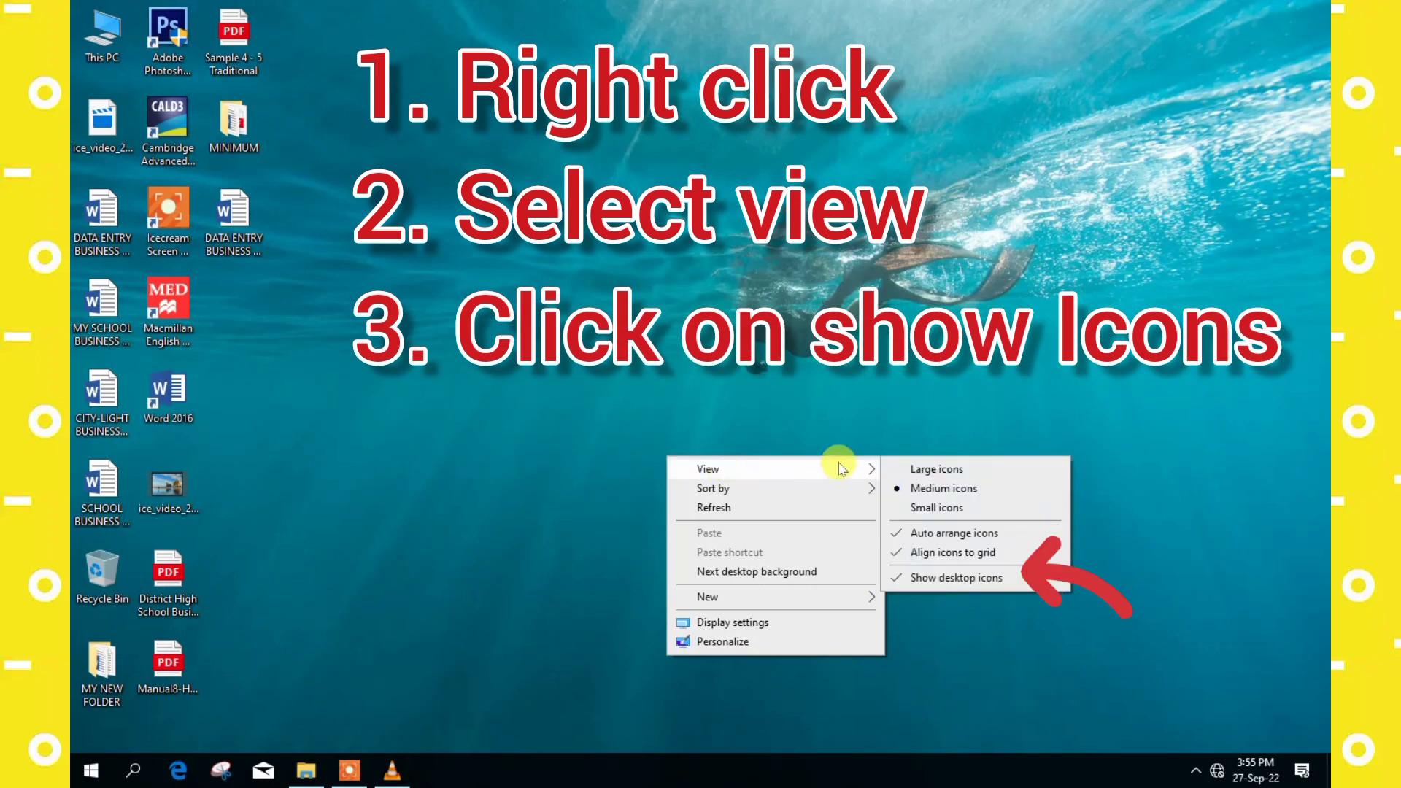
mouse_move(865, 472)
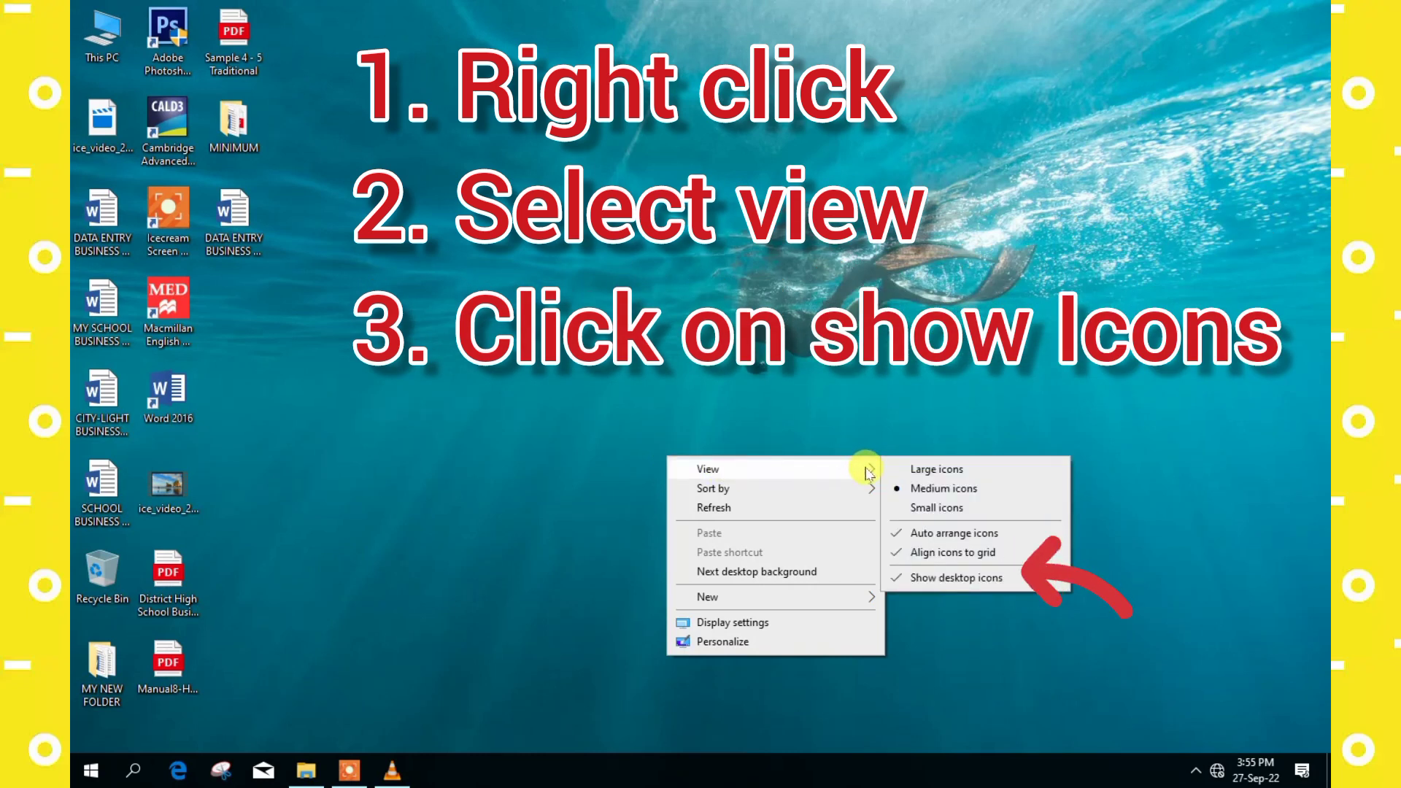
mouse_move(937, 469)
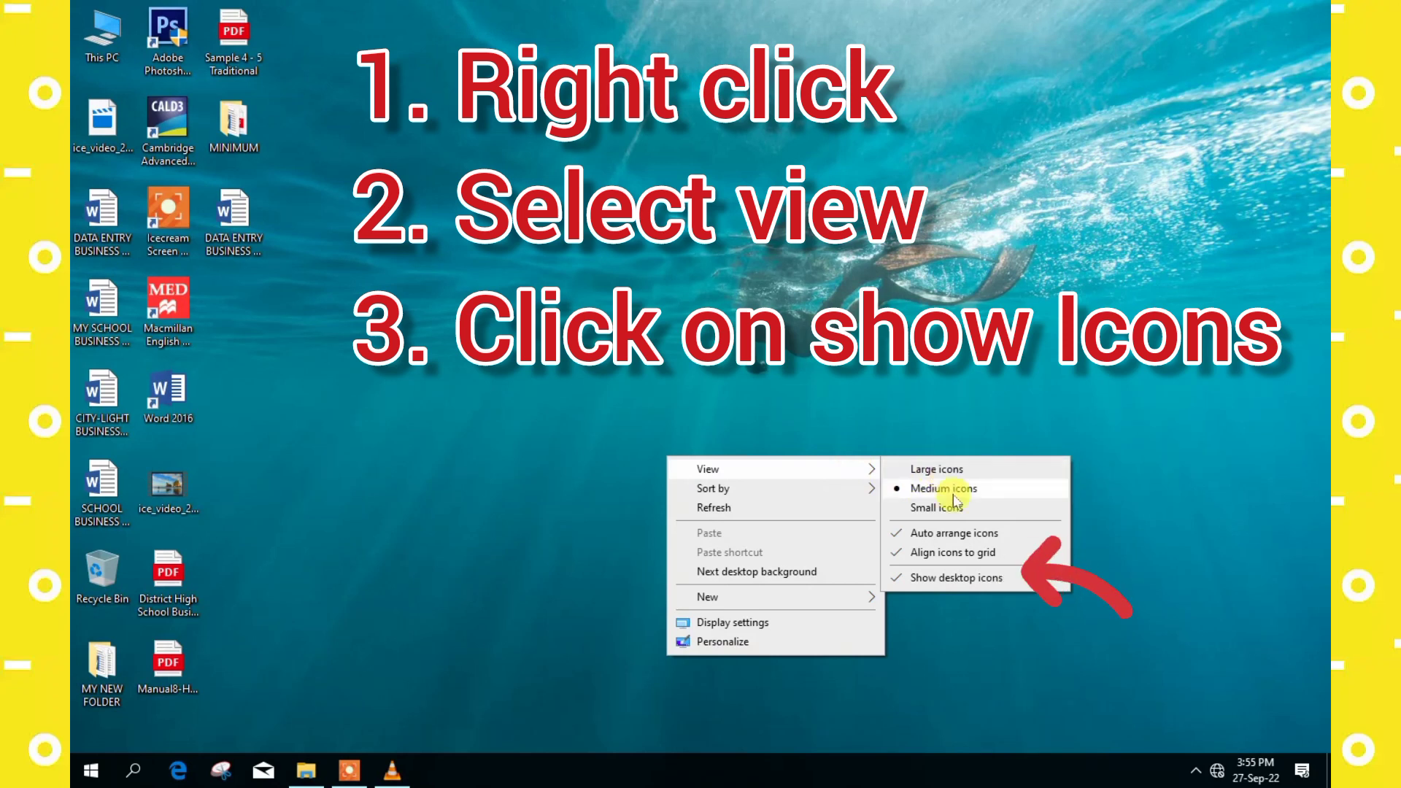
mouse_move(946, 553)
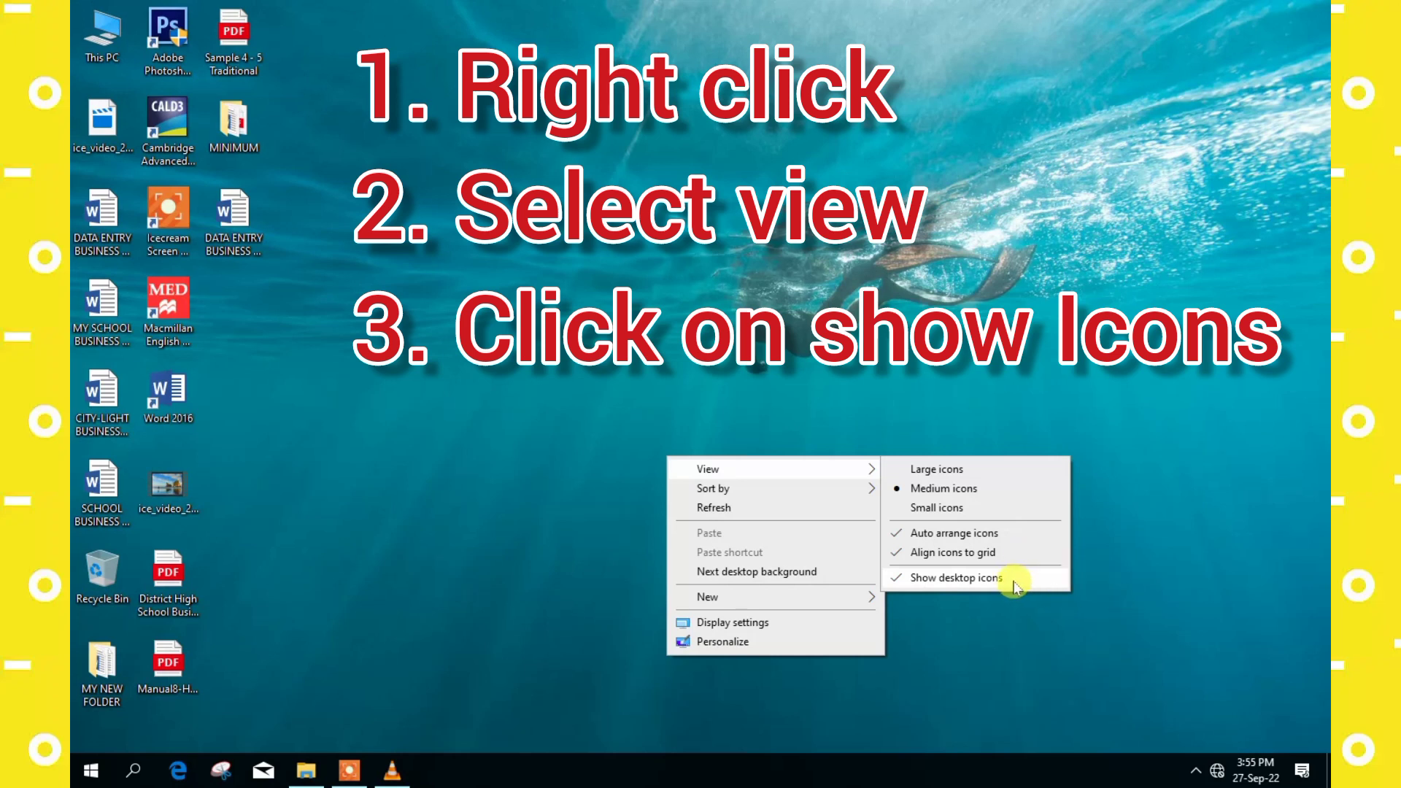
click(955, 577)
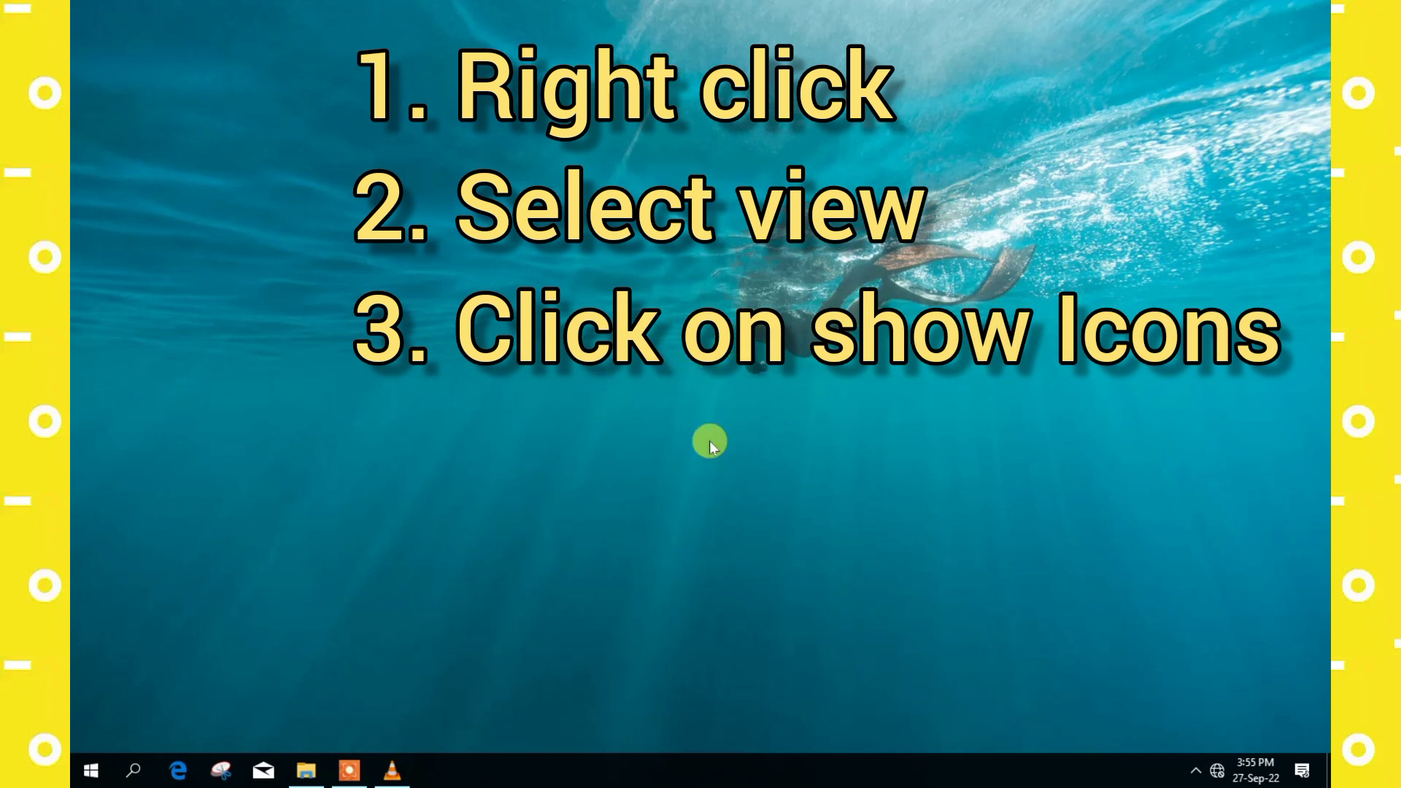
Step: Check Show desktop icons in the desktop's View menu to restore shortcuts and files
right_click(827, 501)
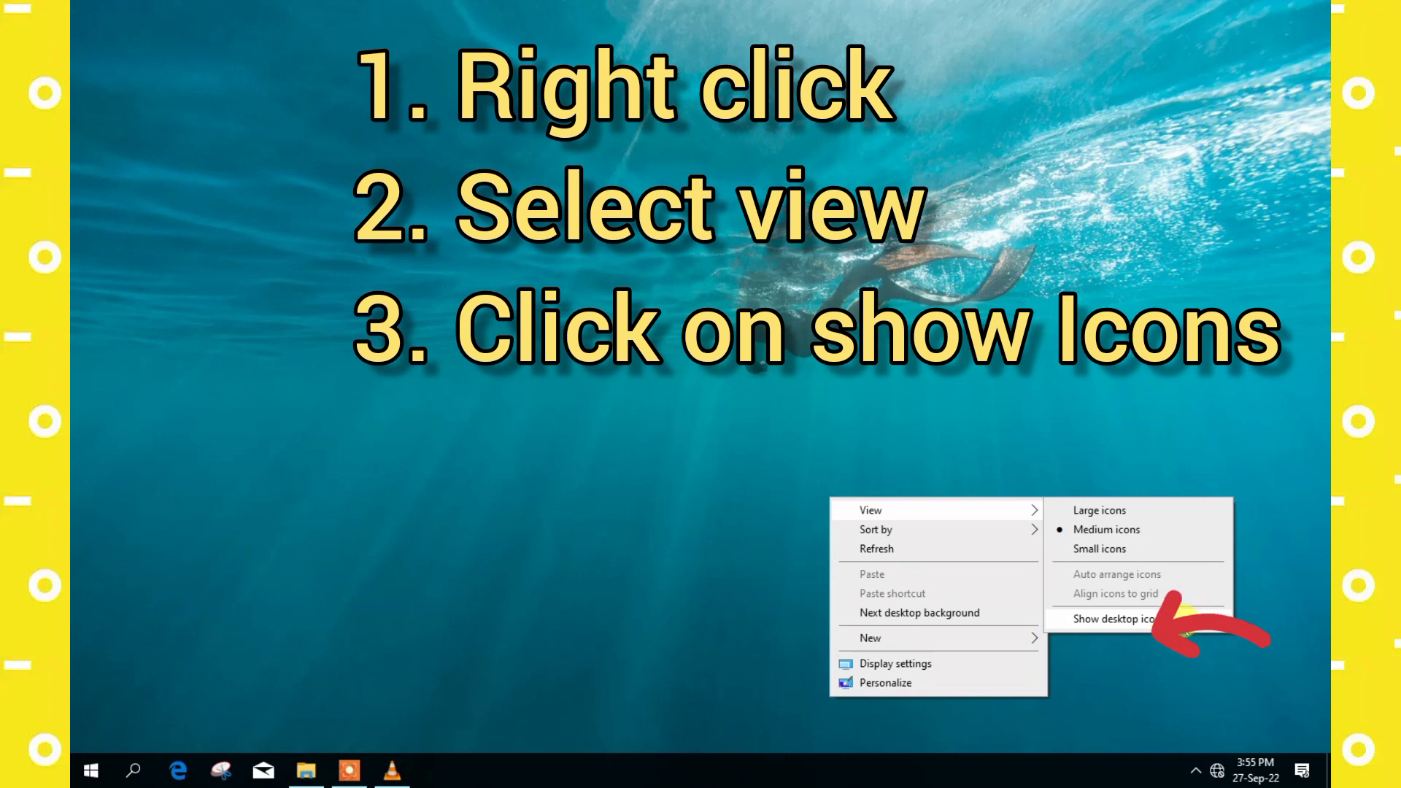
click(1116, 618)
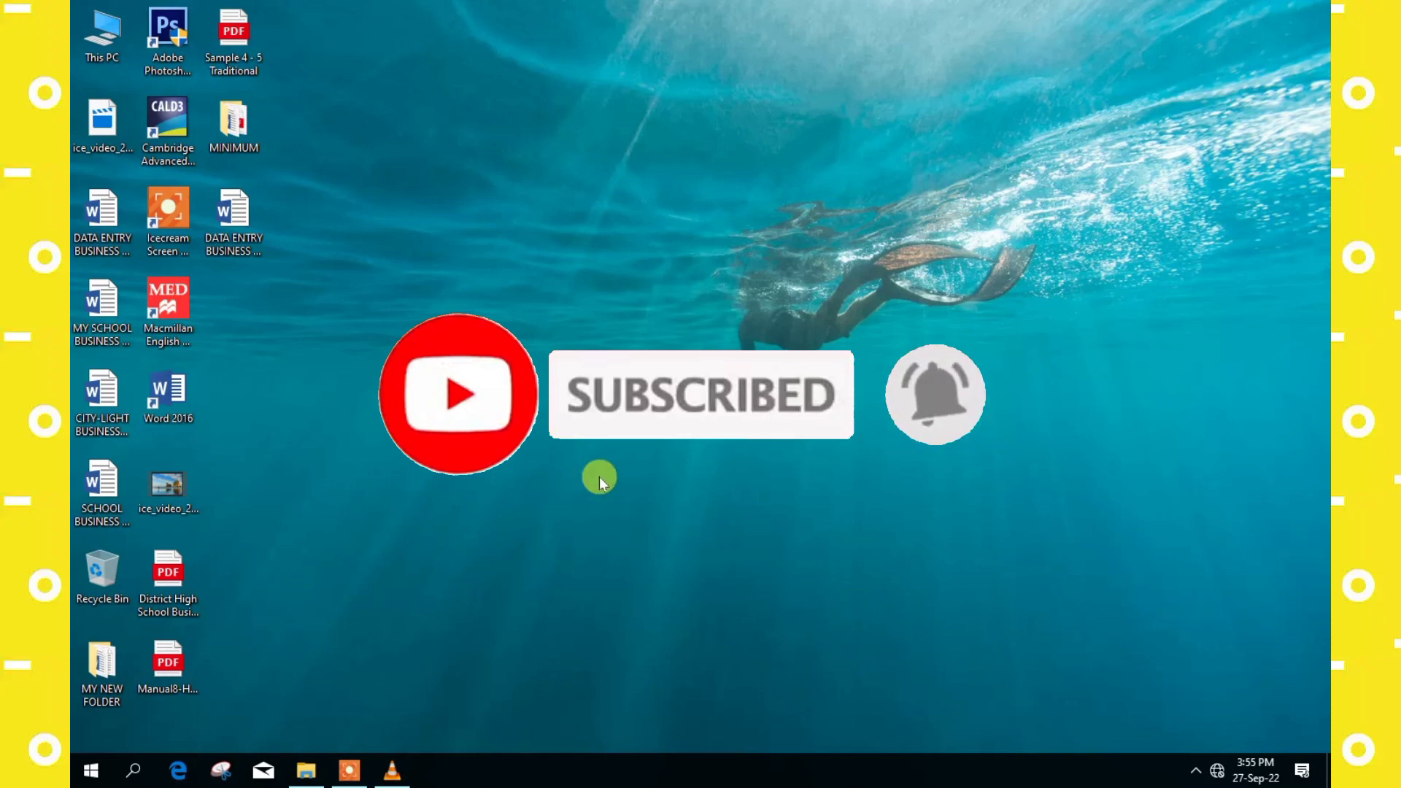
mouse_move(324, 32)
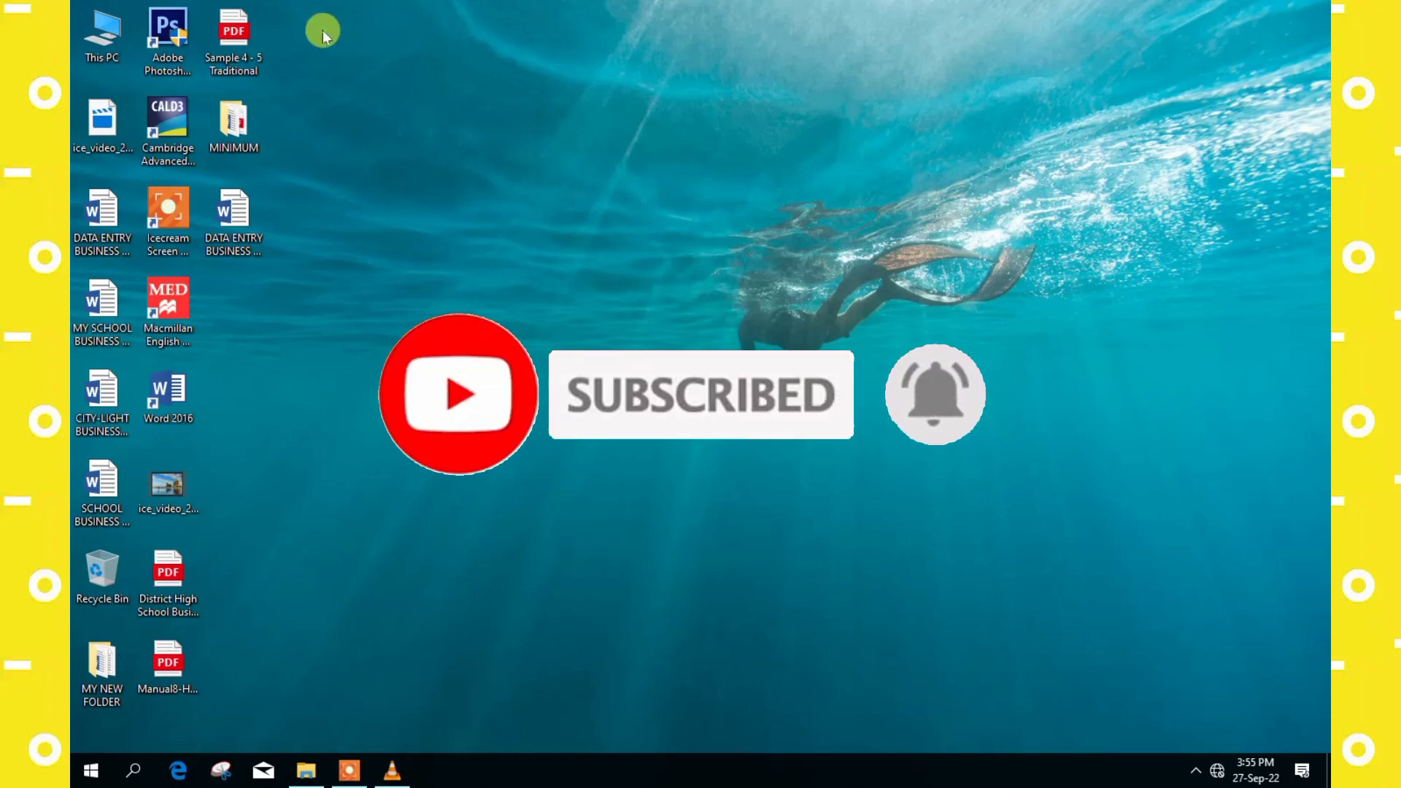